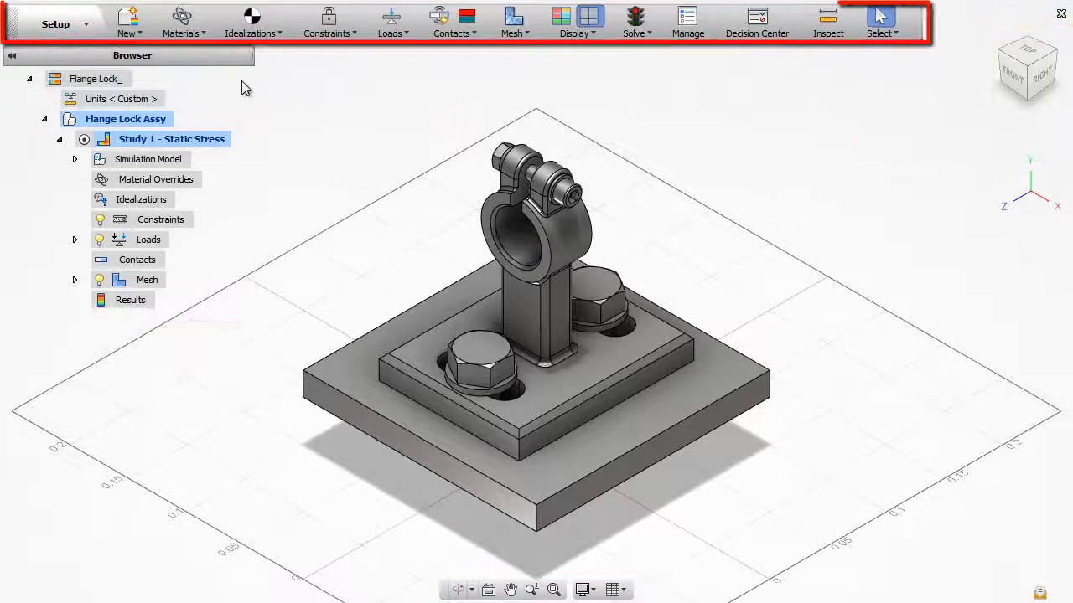
Browse the Materials, Idealizations, Constraints and Loads command lists for the flange lock study
click(181, 23)
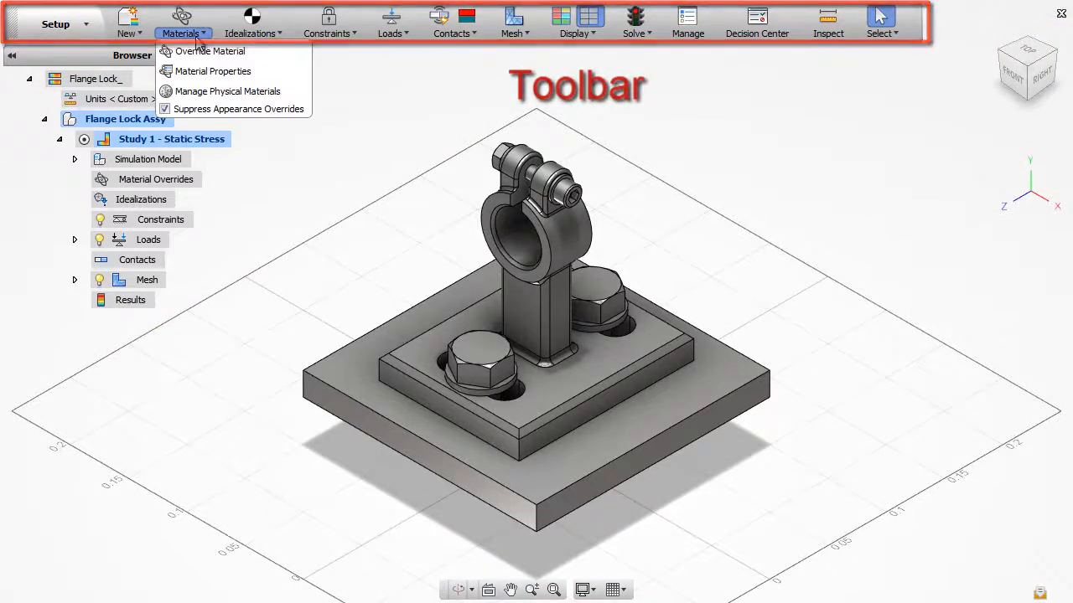
click(251, 23)
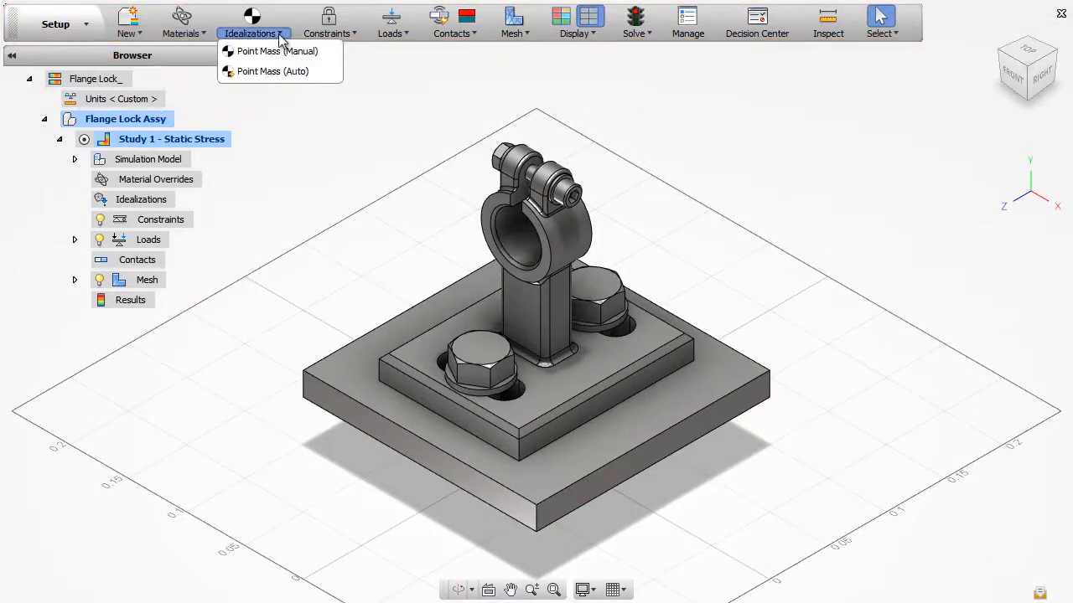
click(327, 22)
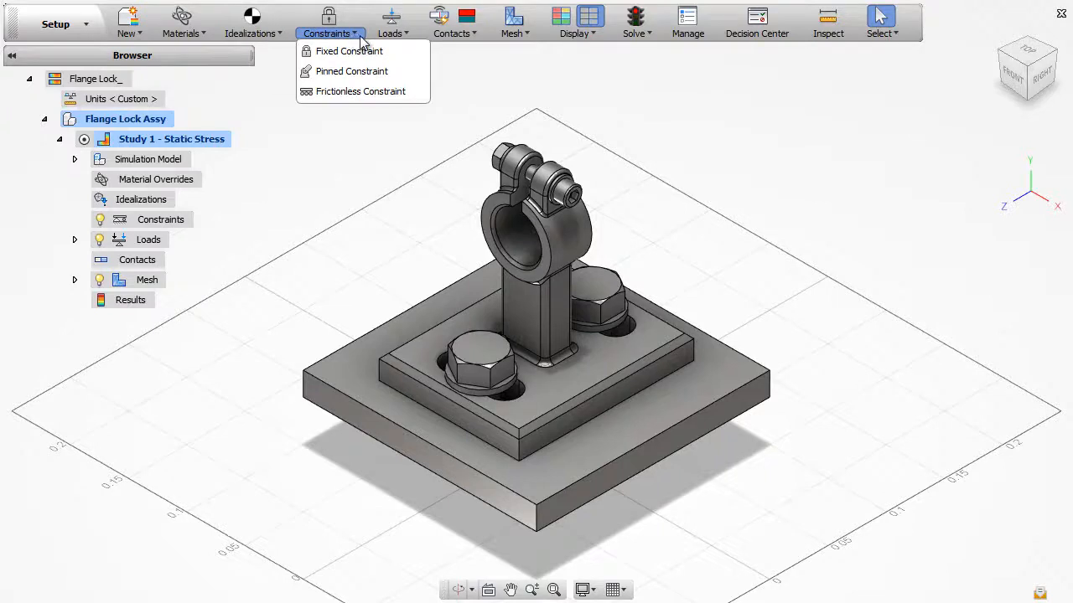
click(389, 34)
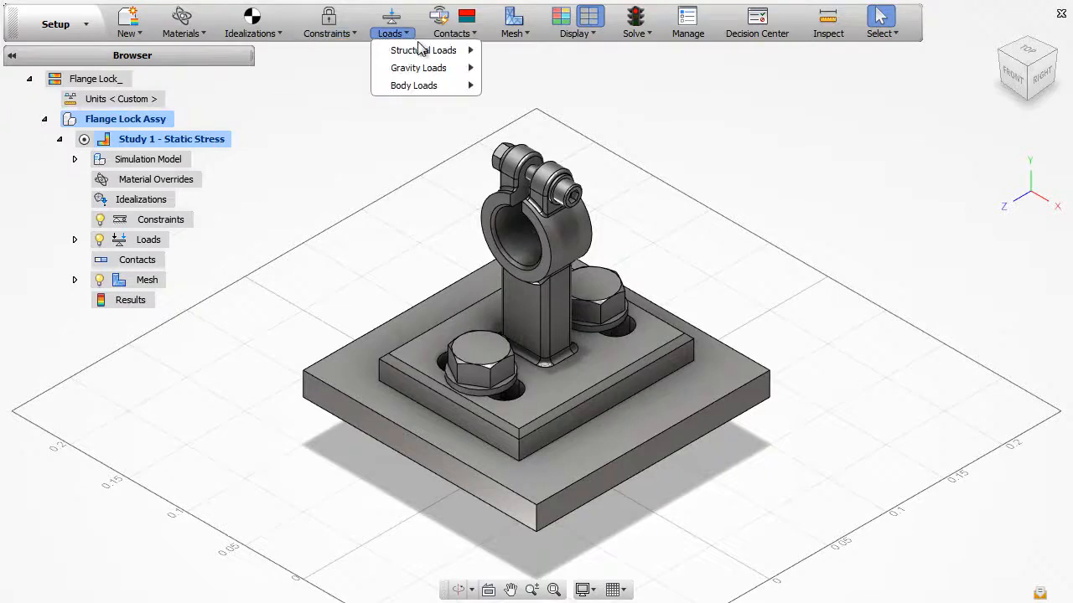
mouse_move(422, 51)
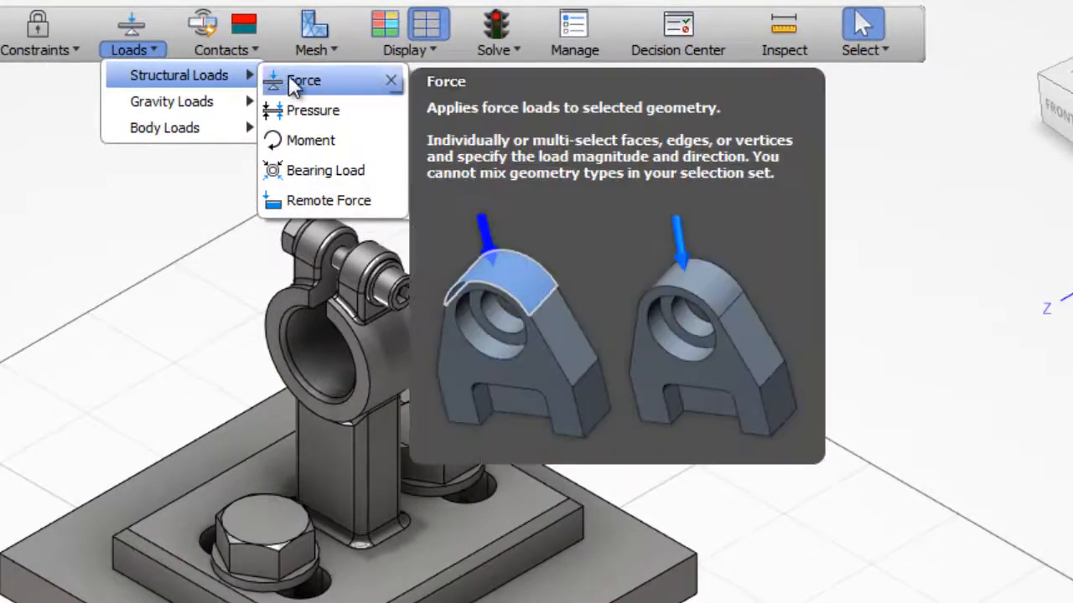
mouse_move(358, 90)
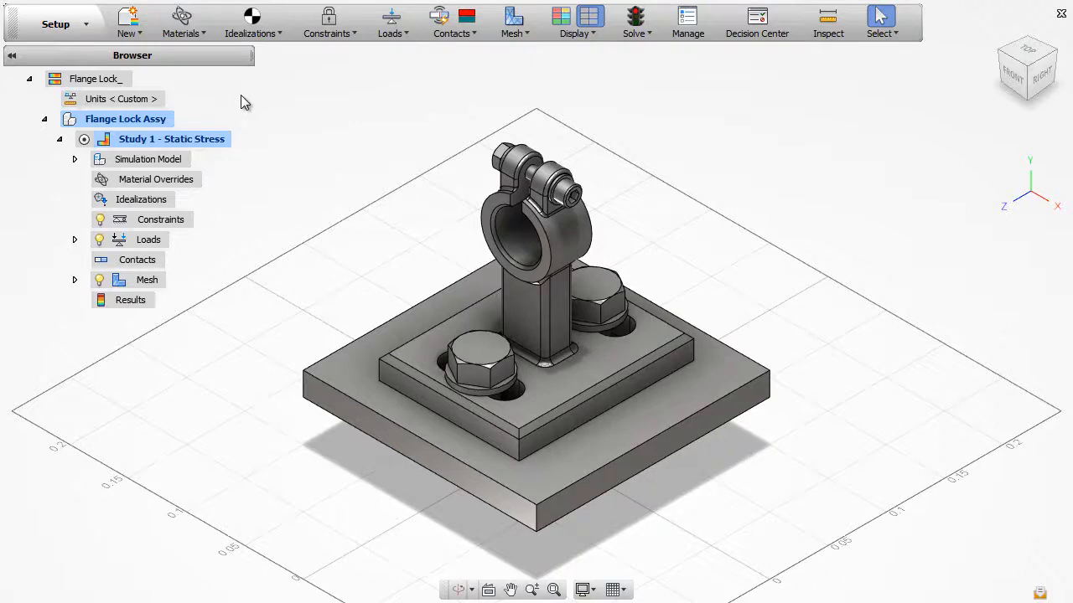
mouse_move(87, 23)
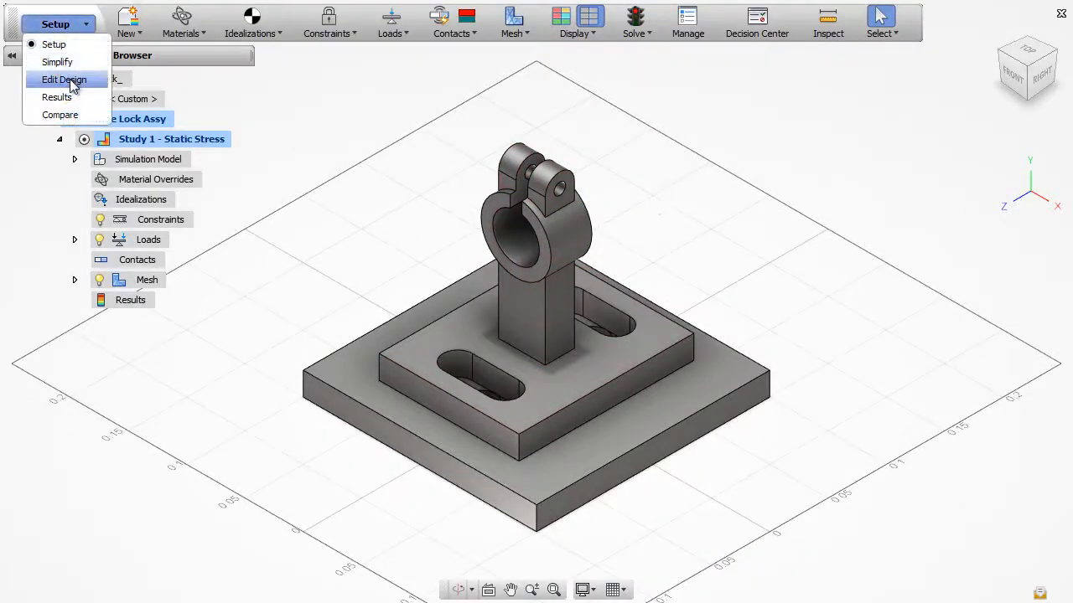
click(64, 78)
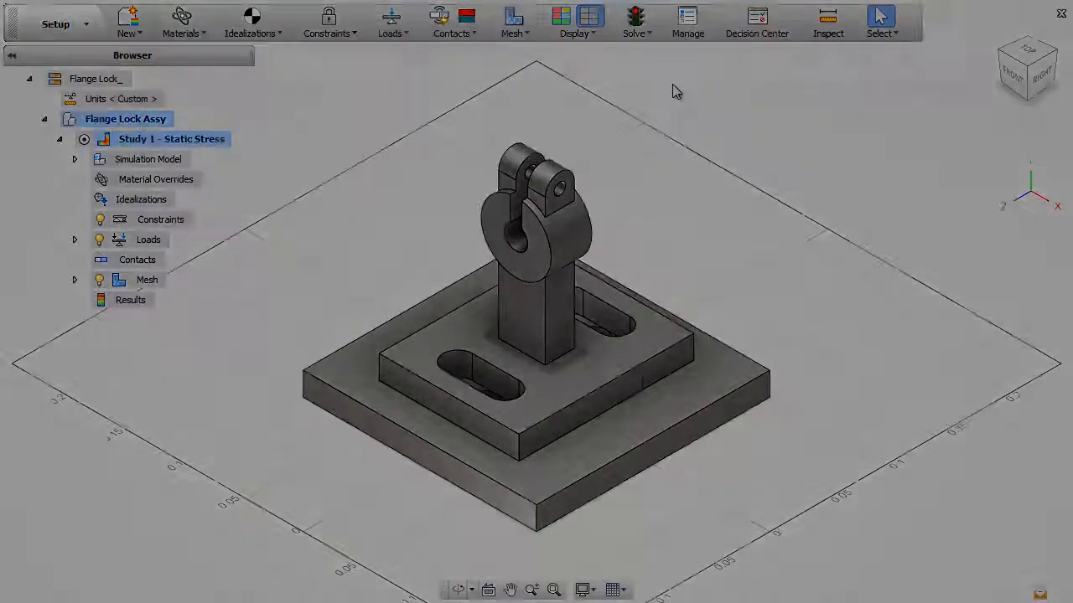
click(56, 23)
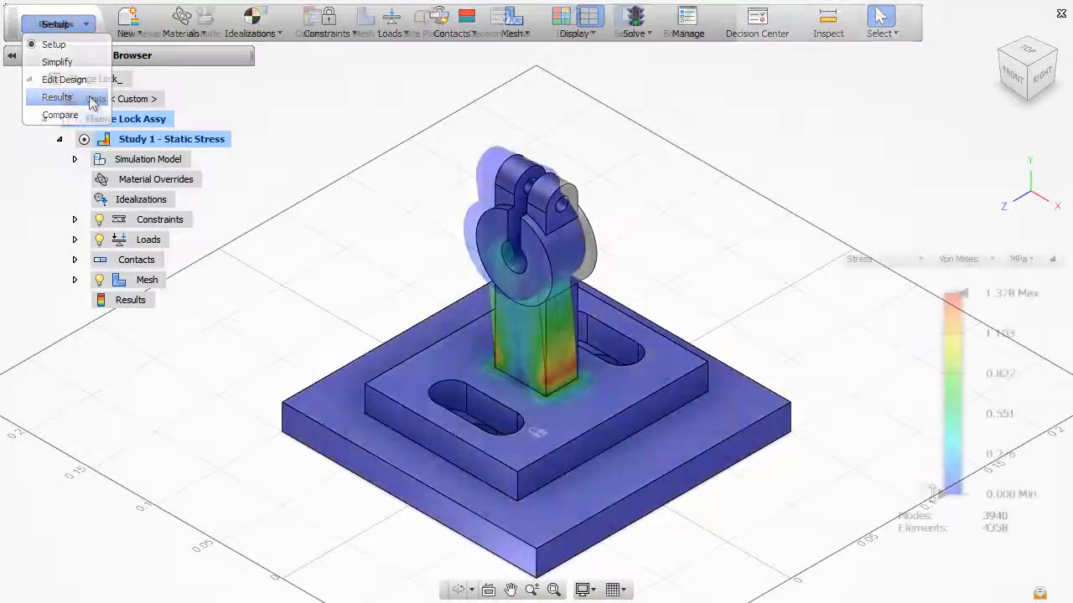
click(57, 98)
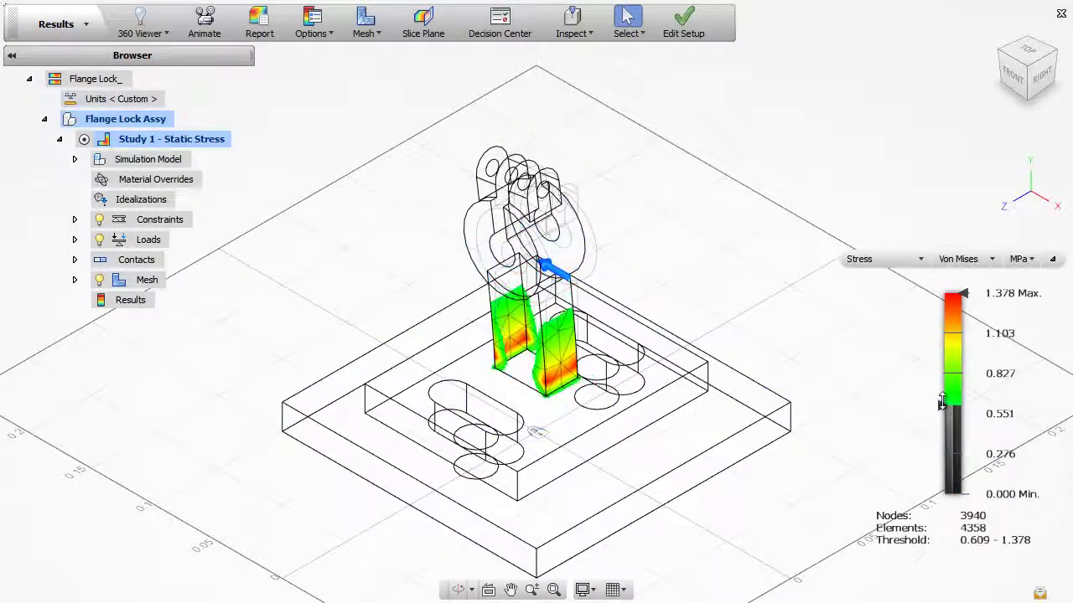
drag(942, 402, 942, 494)
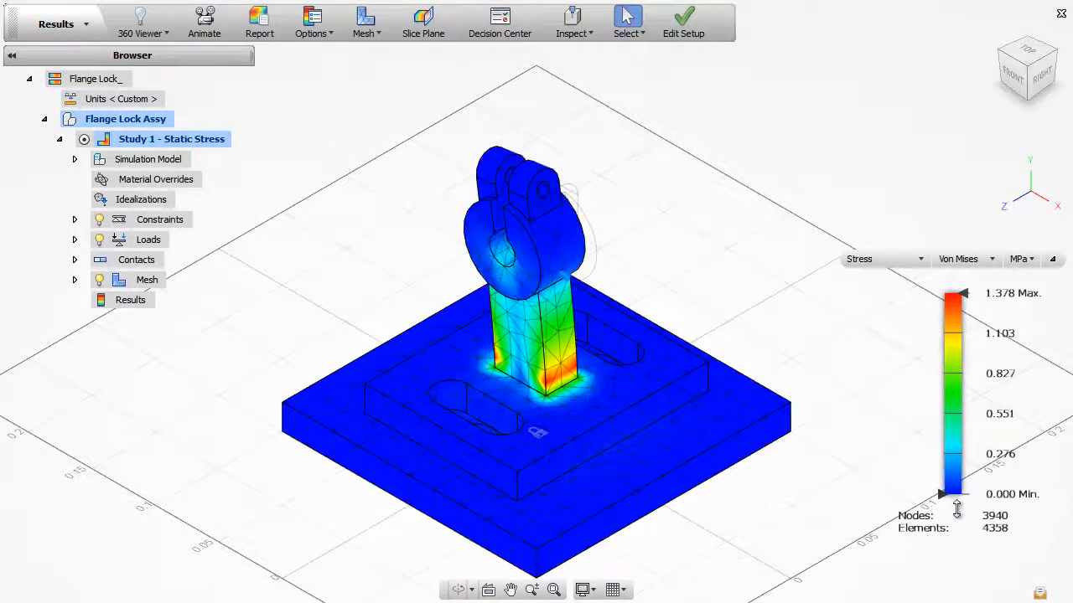
click(56, 23)
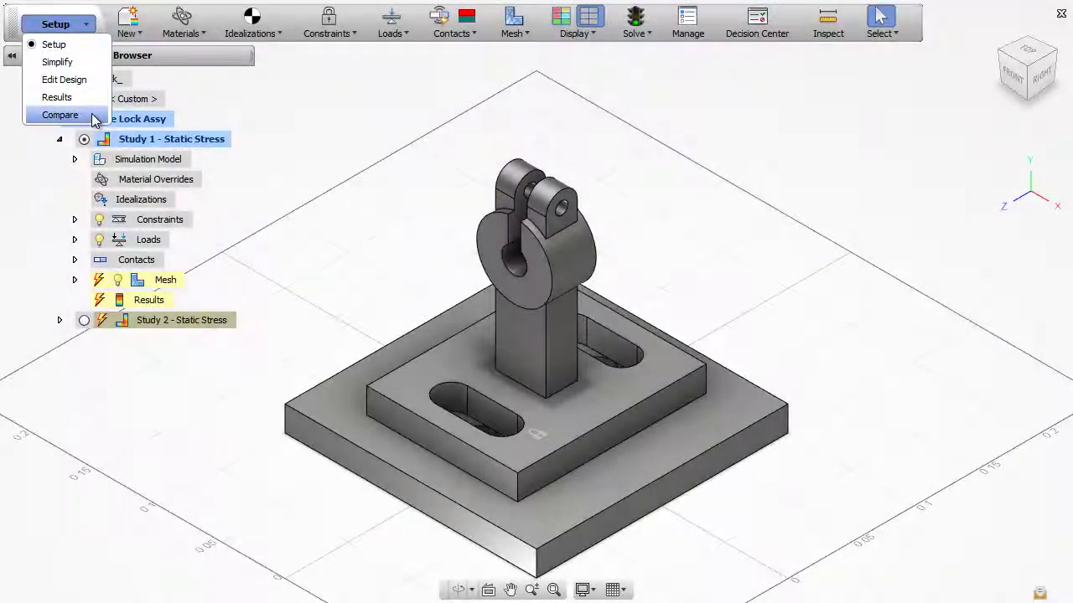
click(60, 114)
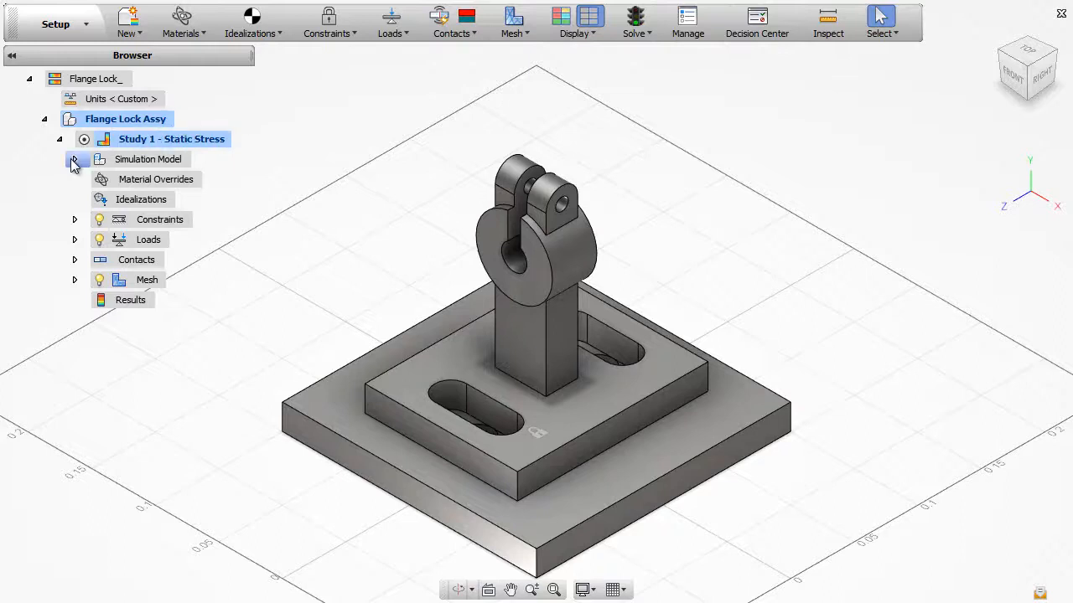
click(74, 160)
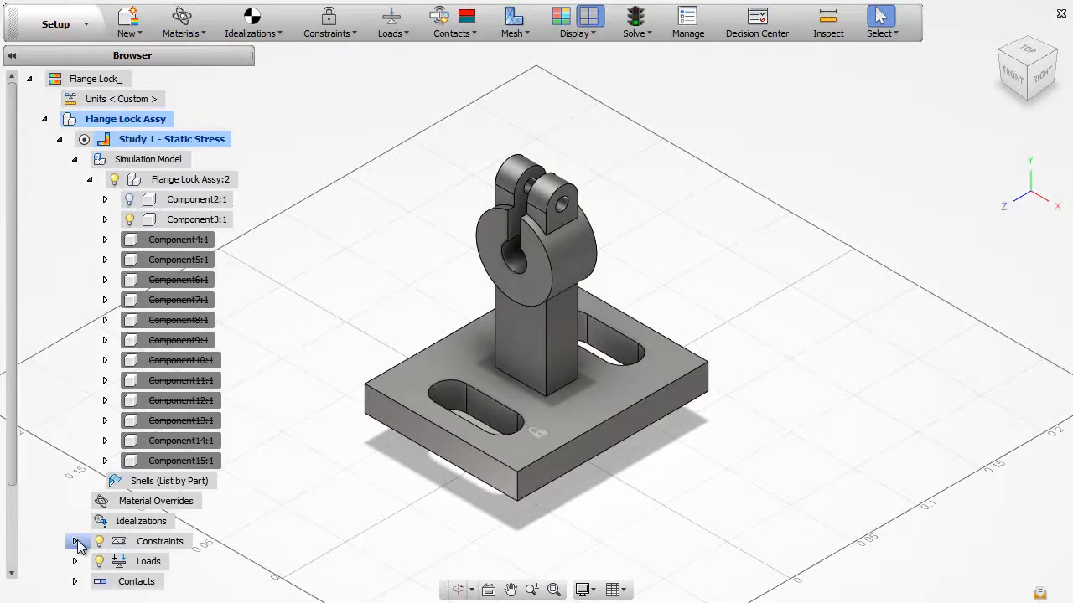
click(76, 541)
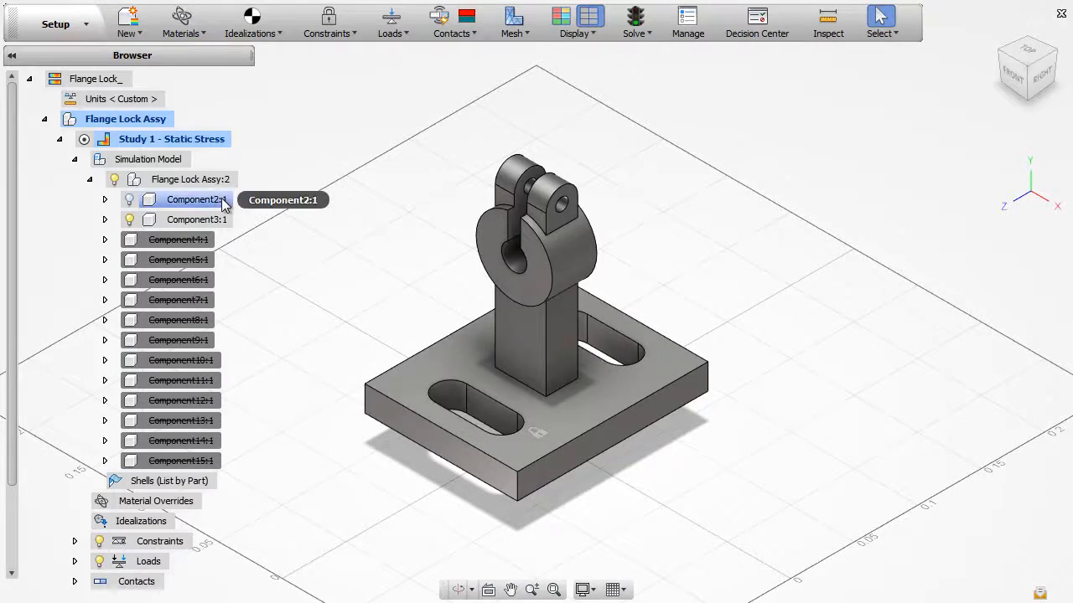
right_click(196, 199)
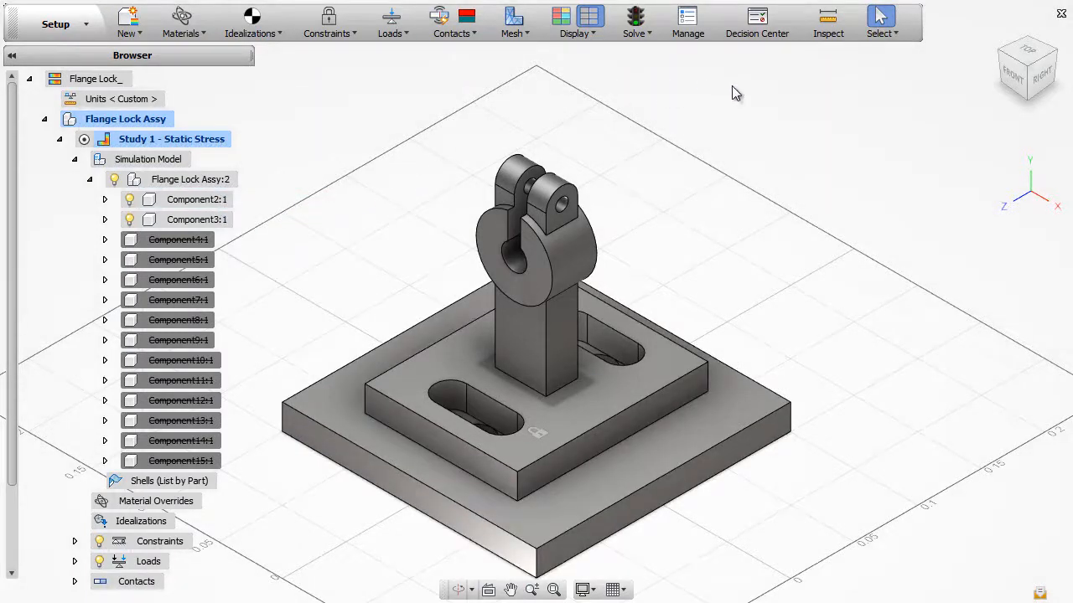
right_click(738, 92)
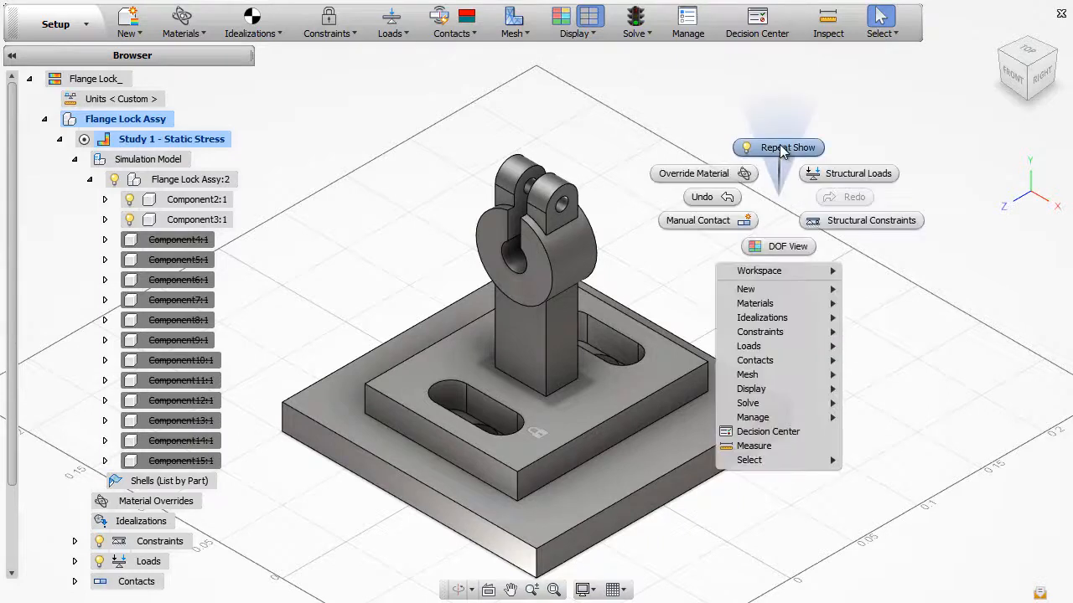
mouse_move(778, 246)
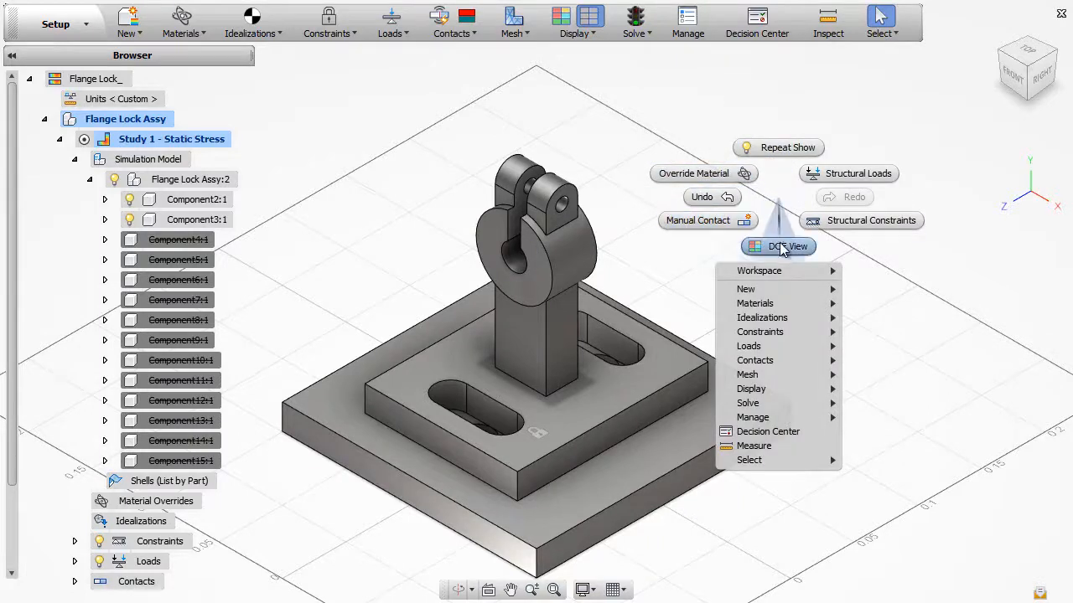
mouse_move(912, 402)
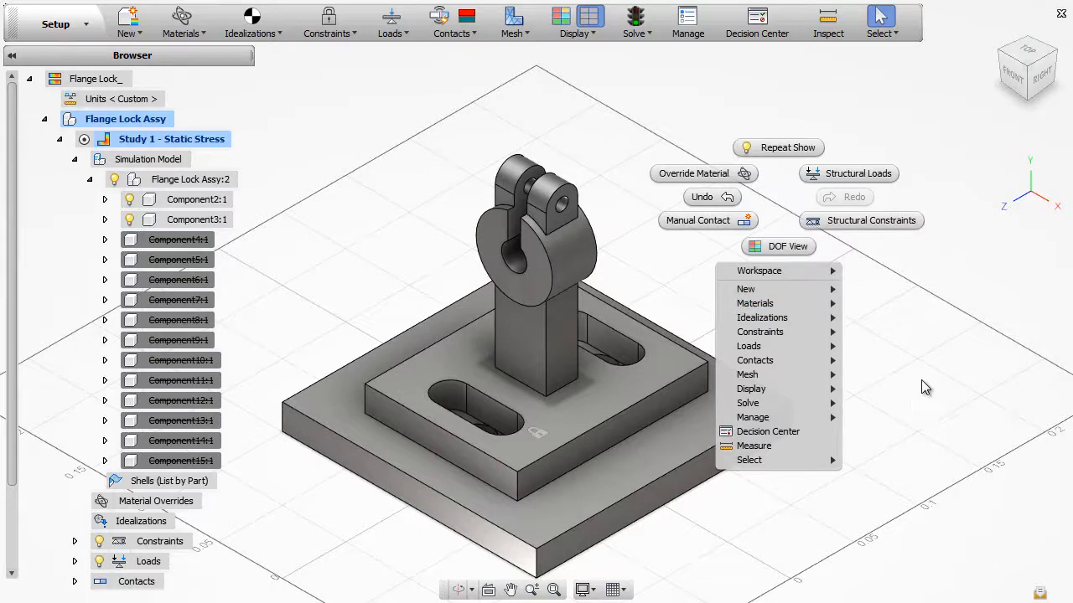
click(879, 366)
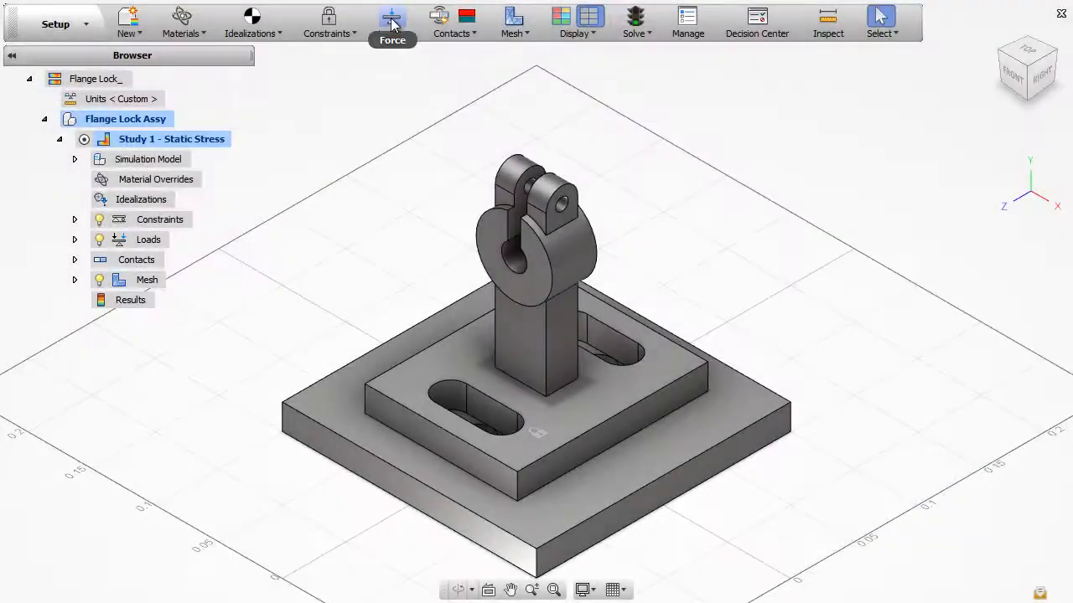
Add a 100 N structural force on the clamp's bore face using Reference (angle) direction
click(392, 19)
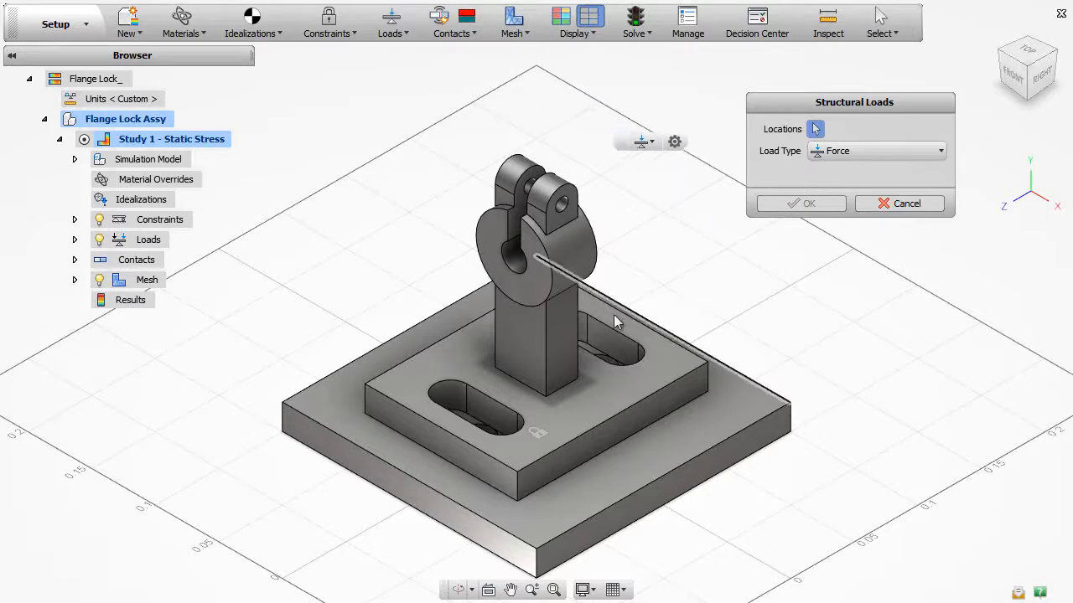
click(519, 251)
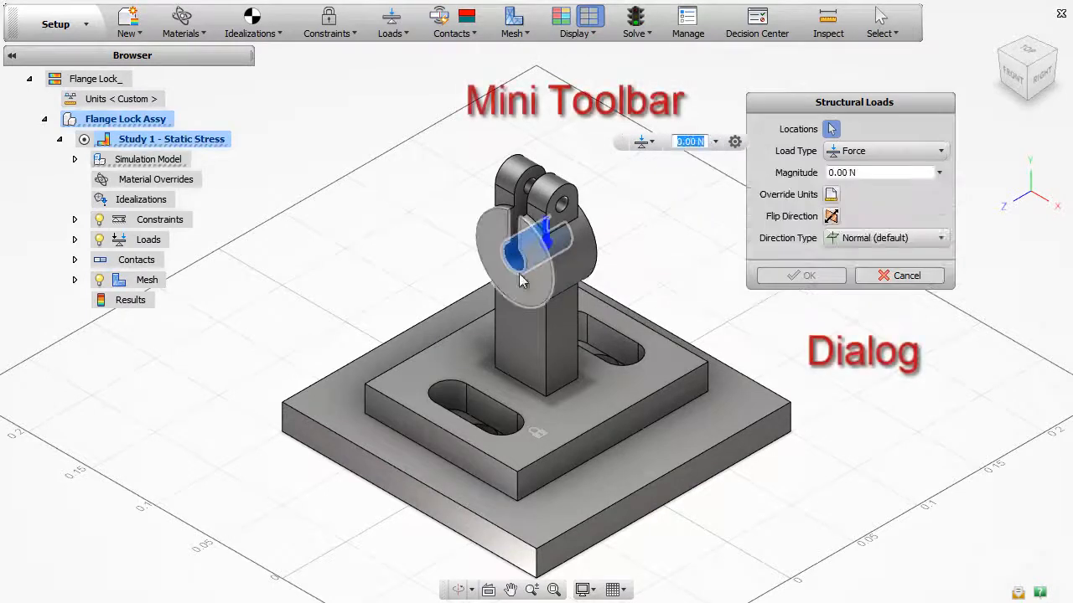
click(940, 238)
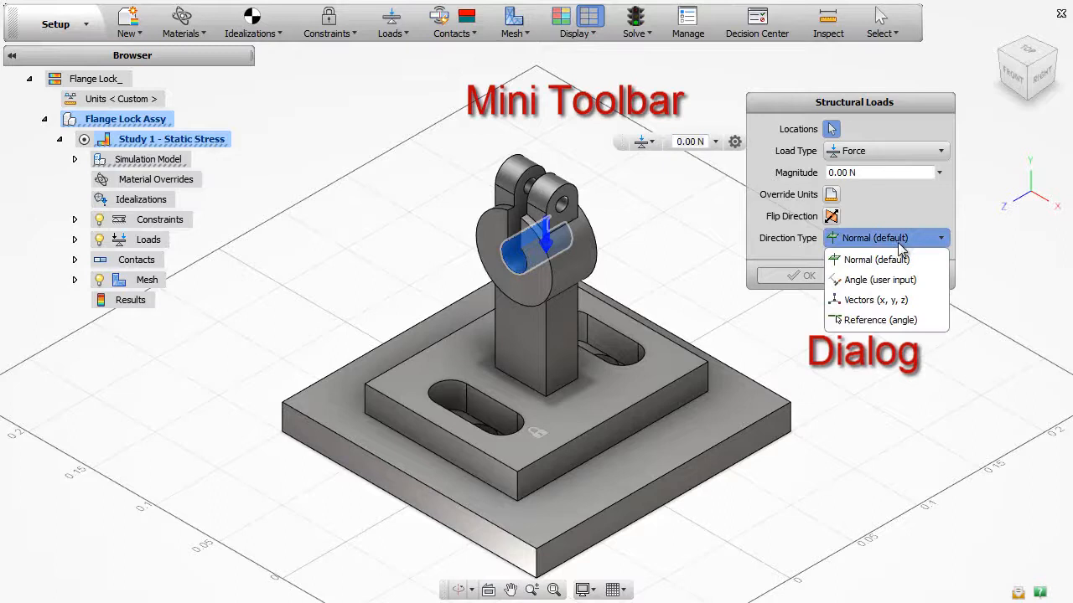
click(895, 318)
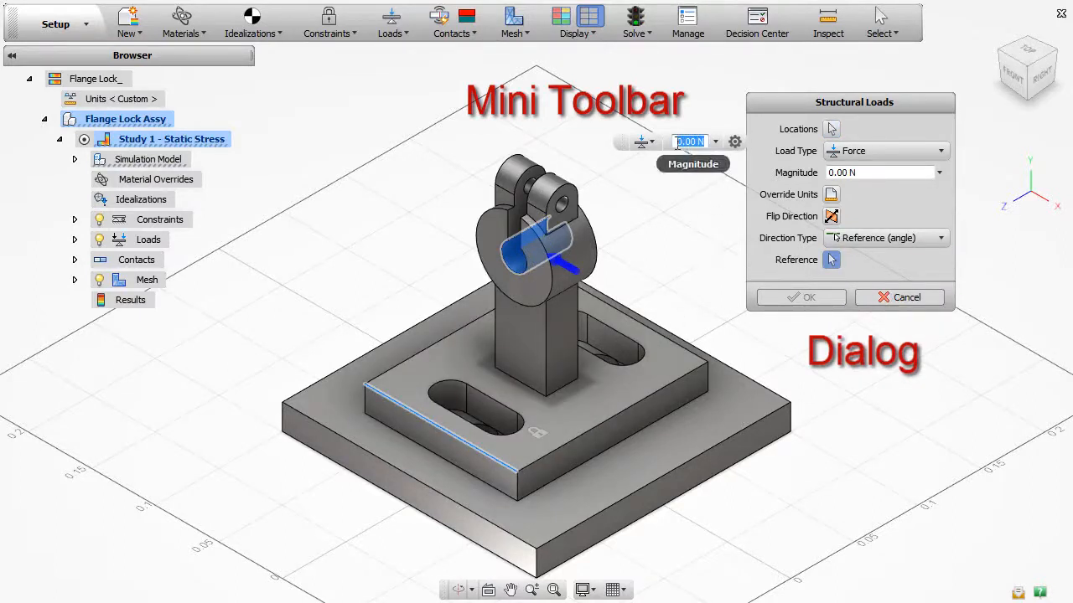
text(100)
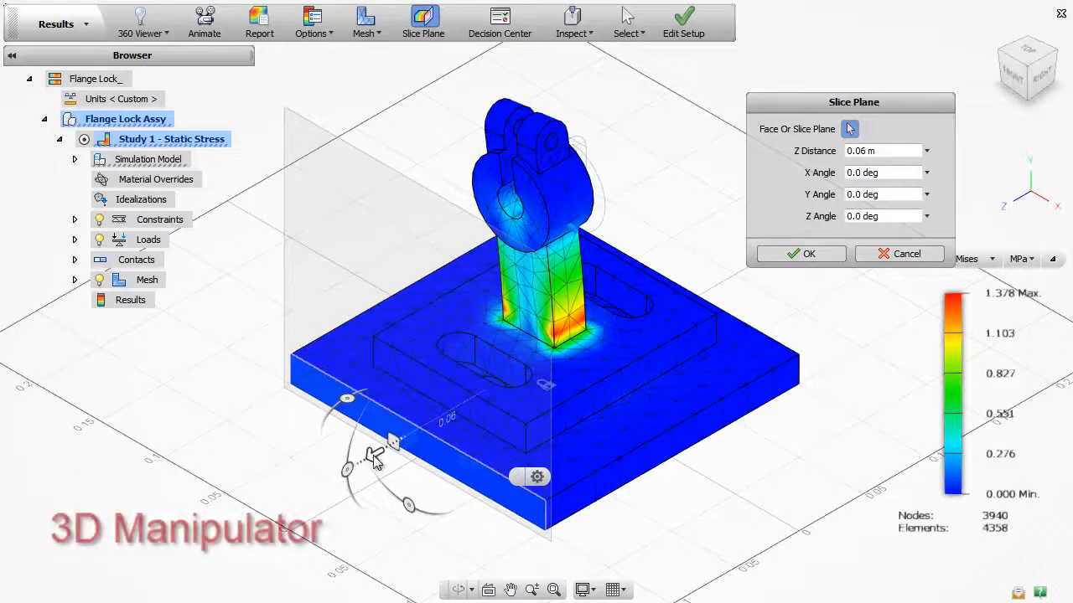
Sweep the slice plane through the stress results and confirm with OK
drag(389, 439, 499, 386)
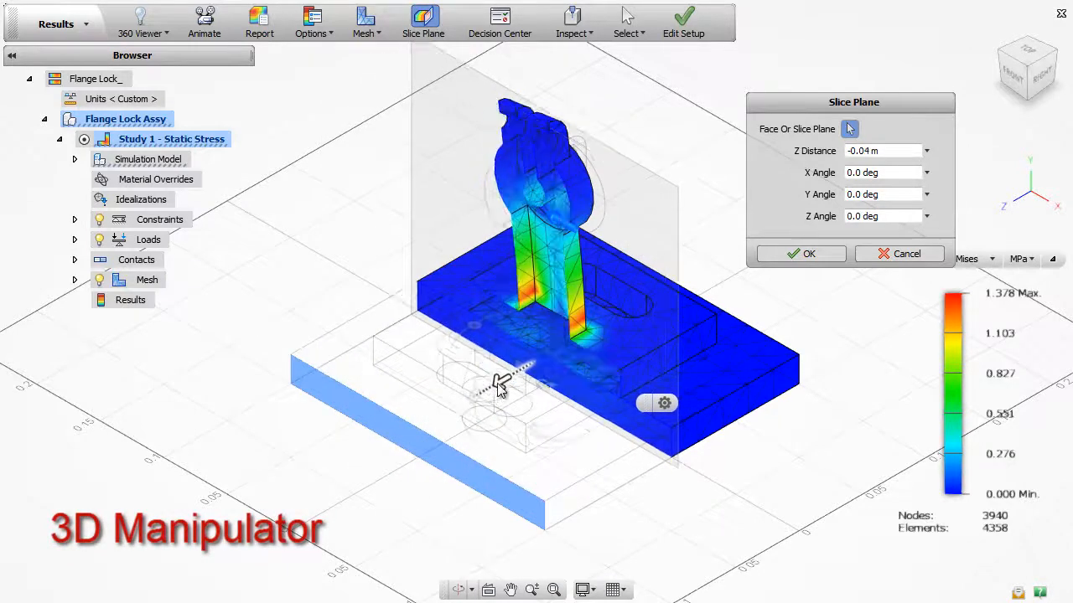
drag(500, 385, 453, 347)
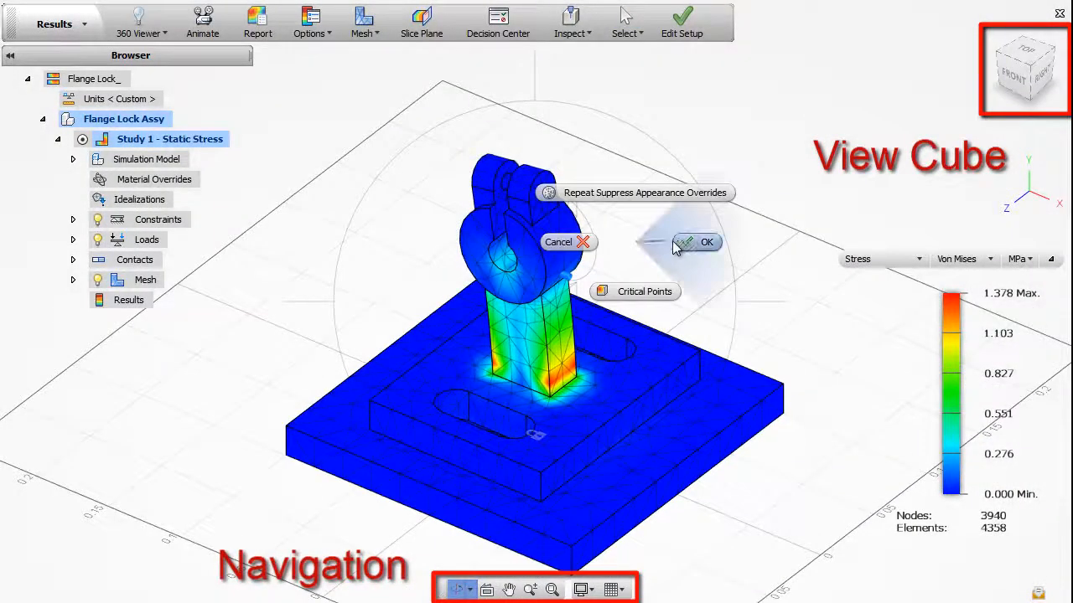
click(708, 242)
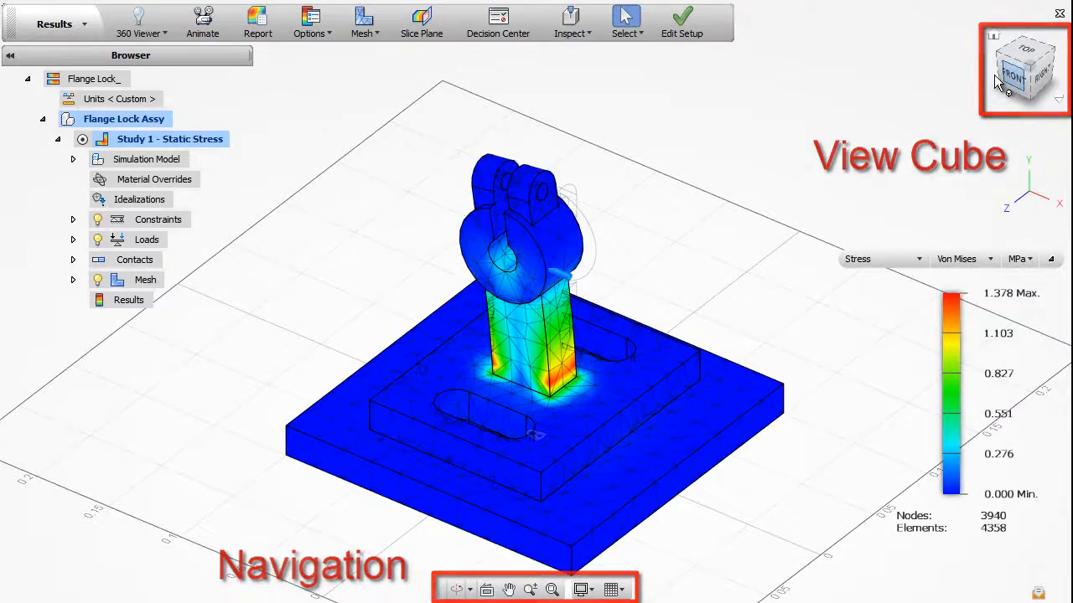
Return to a standard ViewCube view and orbit the full stress-result model
click(1024, 70)
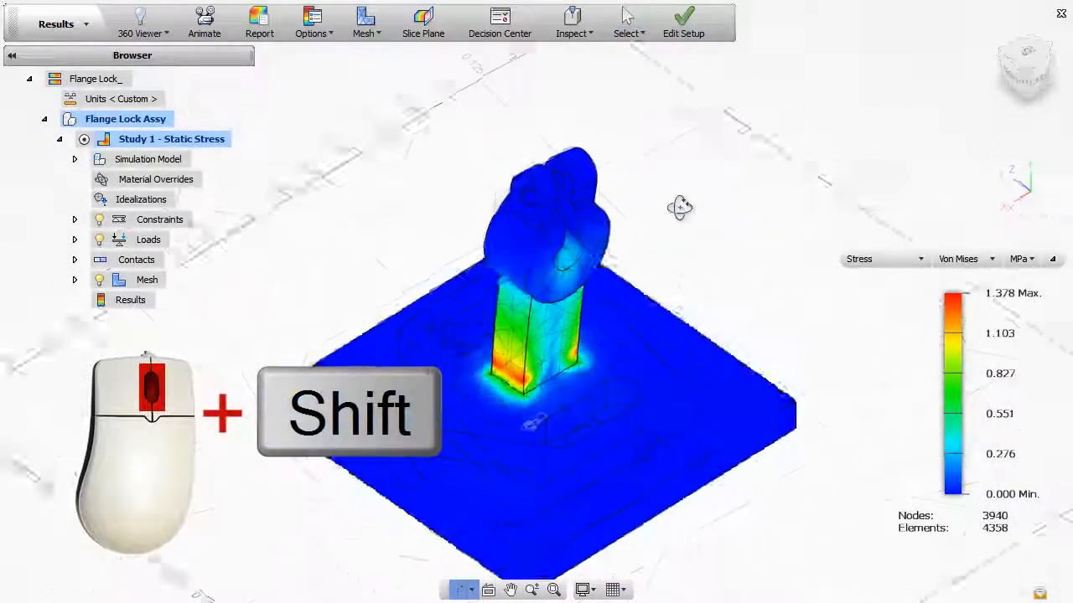
drag(679, 208, 838, 205)
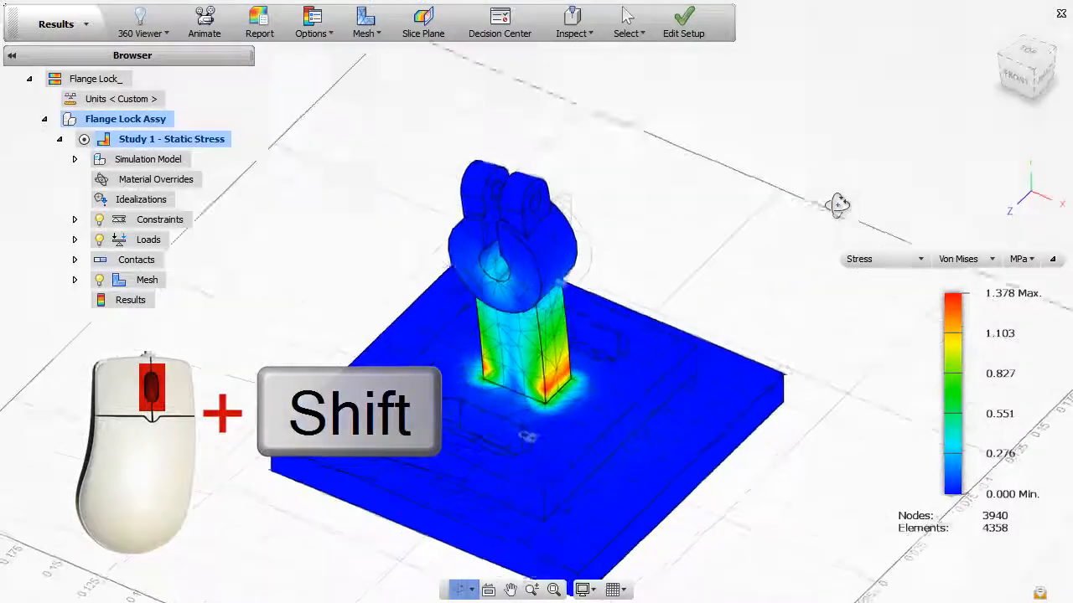